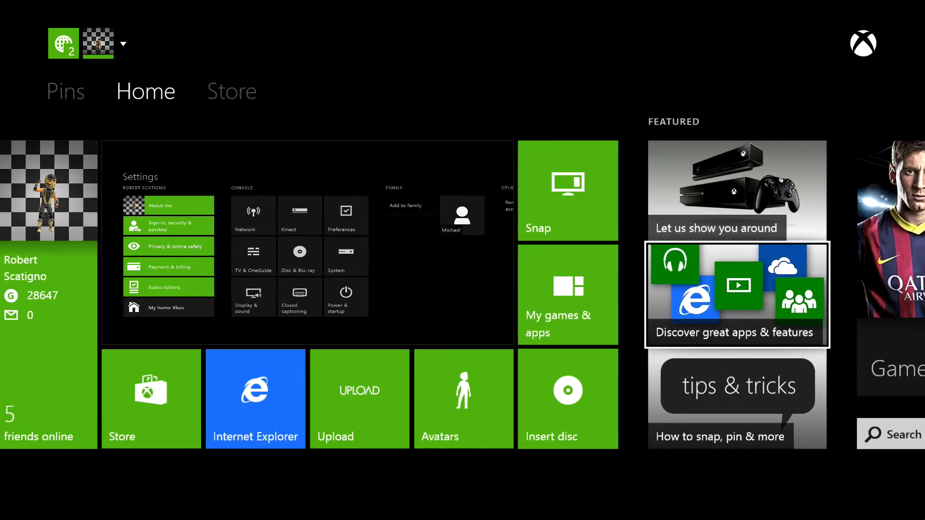
Step: Open Settings and its Kinect page with Kinect on, then return Home
click(66, 91)
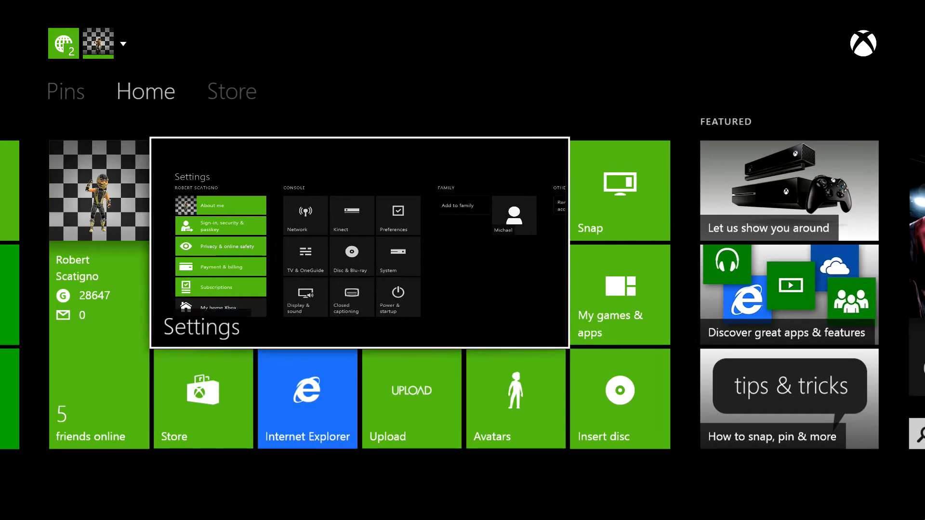
click(232, 91)
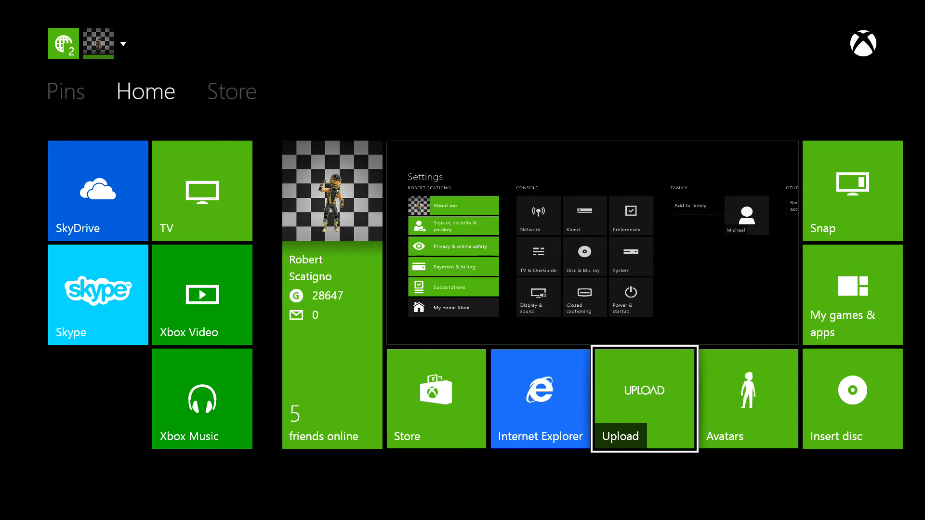
scroll(right, 3)
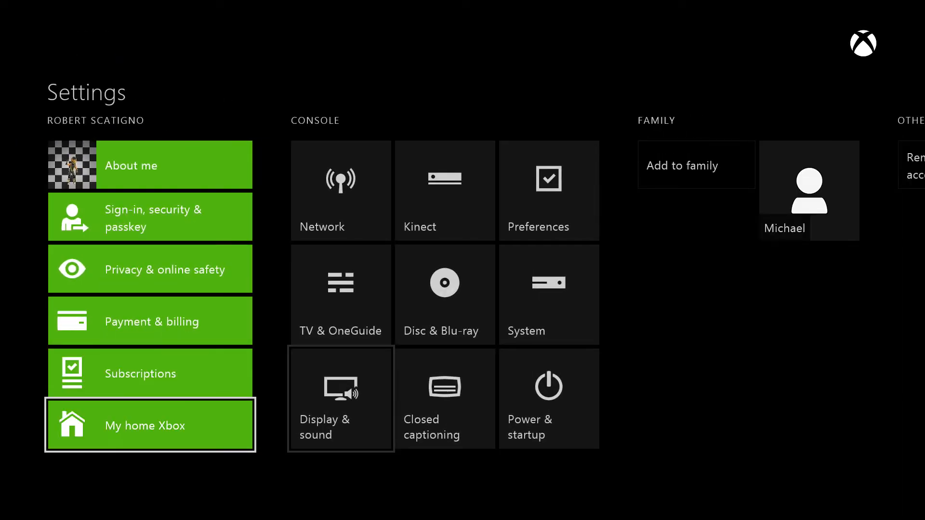
click(444, 191)
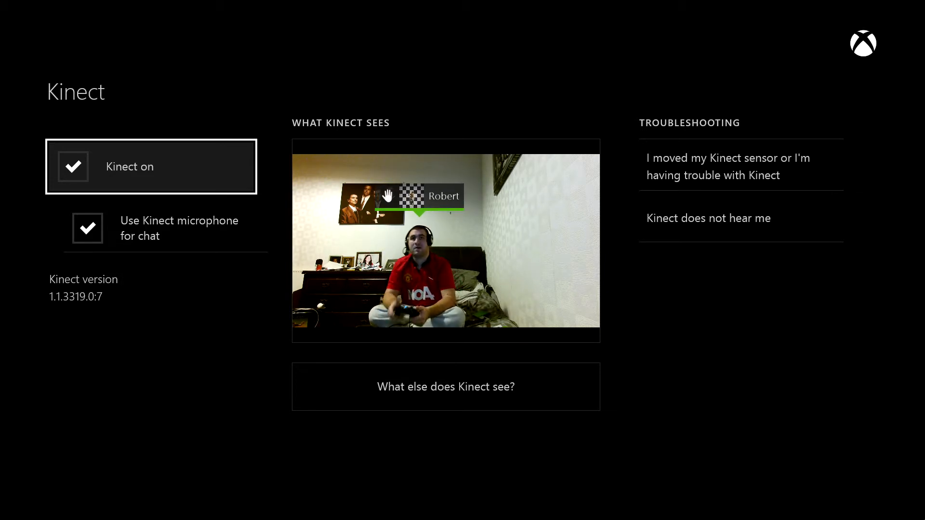
key(Escape)
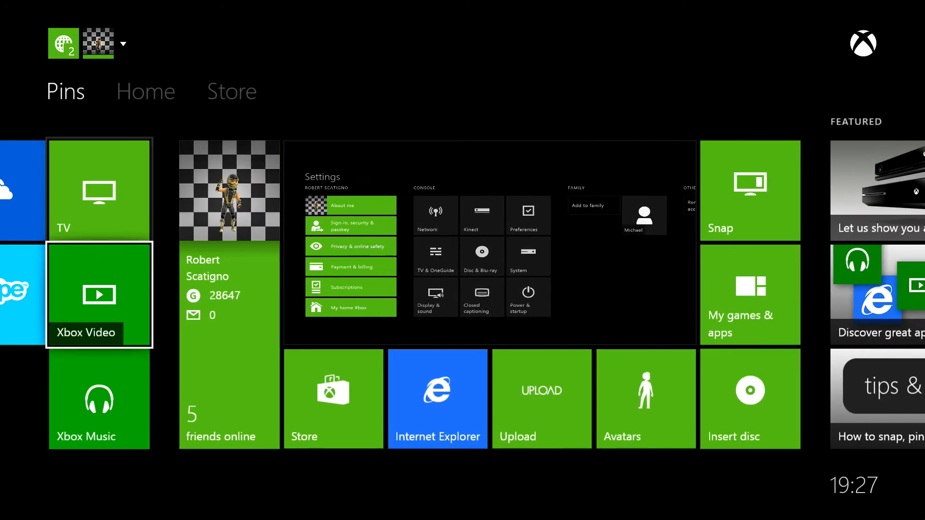
Step: Go back to Home, then move over to the Store section and highlight Games
scroll(right, 3)
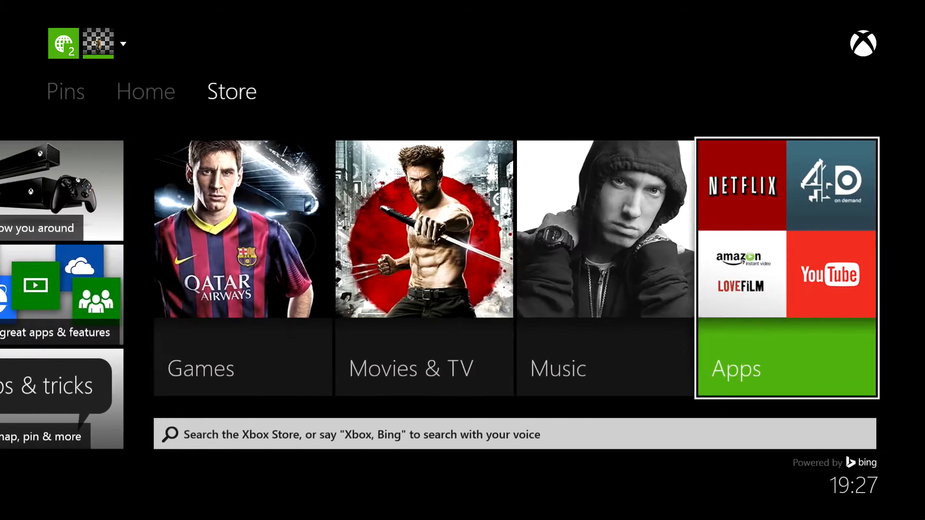
click(145, 91)
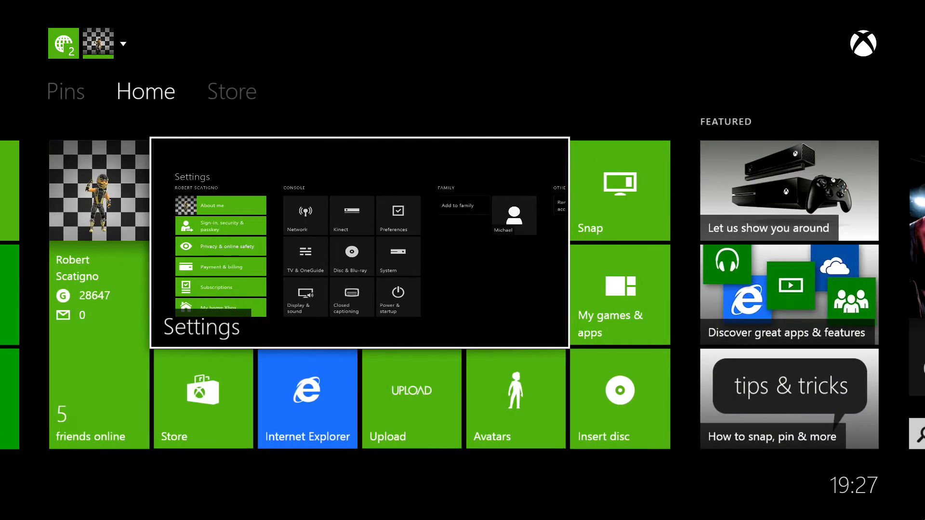
click(231, 91)
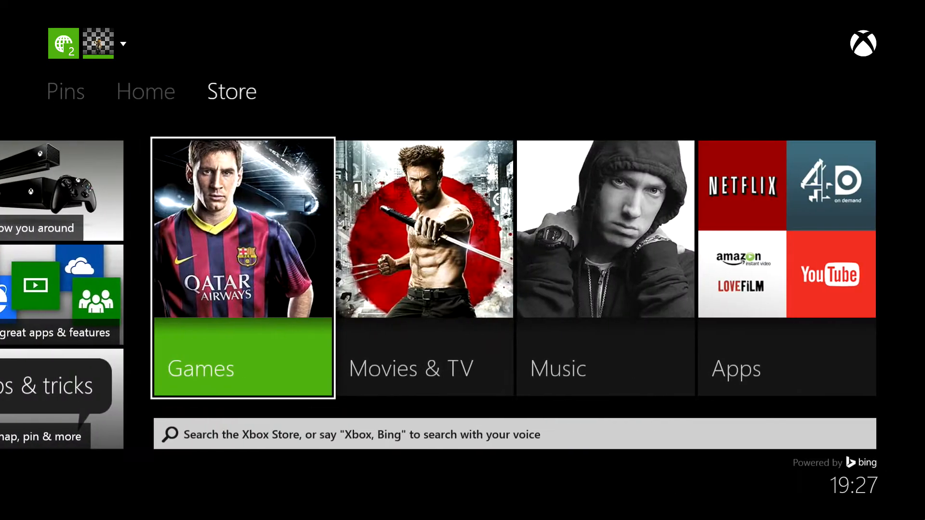
click(145, 92)
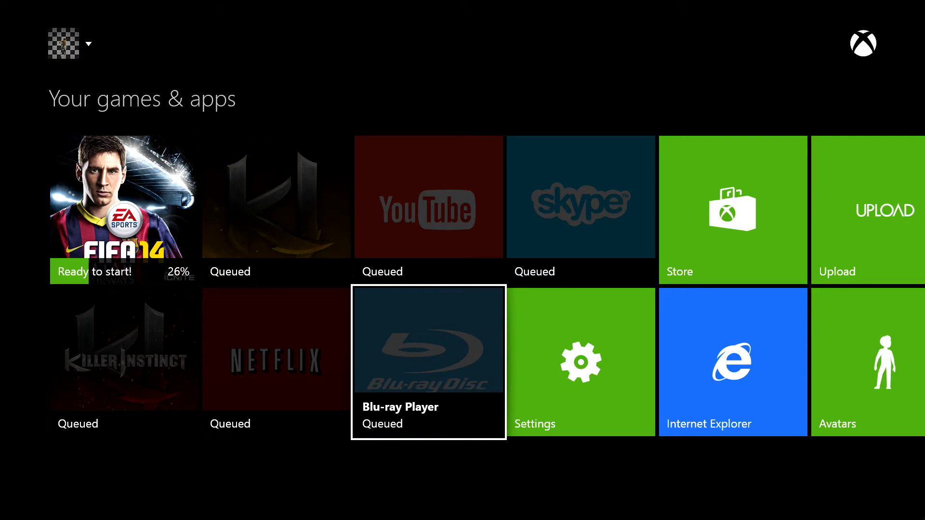
Step: Scroll right through Your games & apps to reach Achievements at the end
scroll(right, 3)
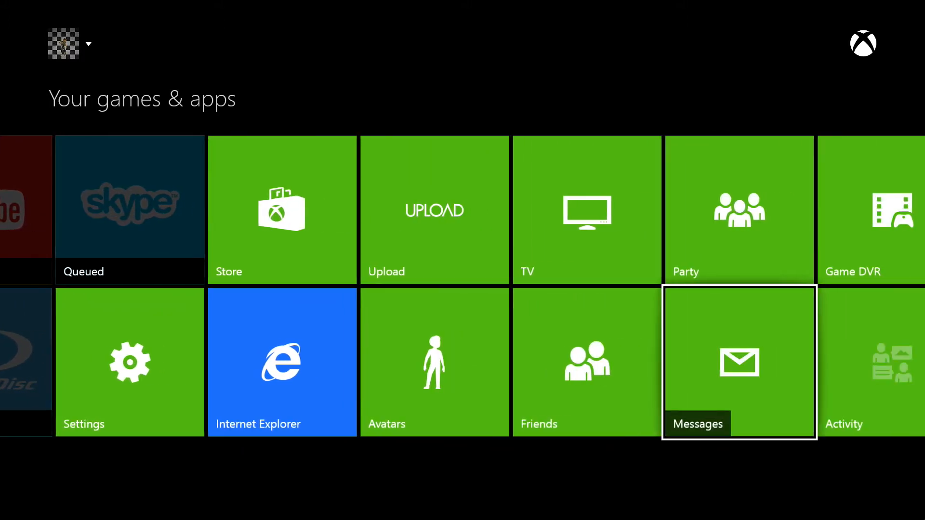
scroll(right, 3)
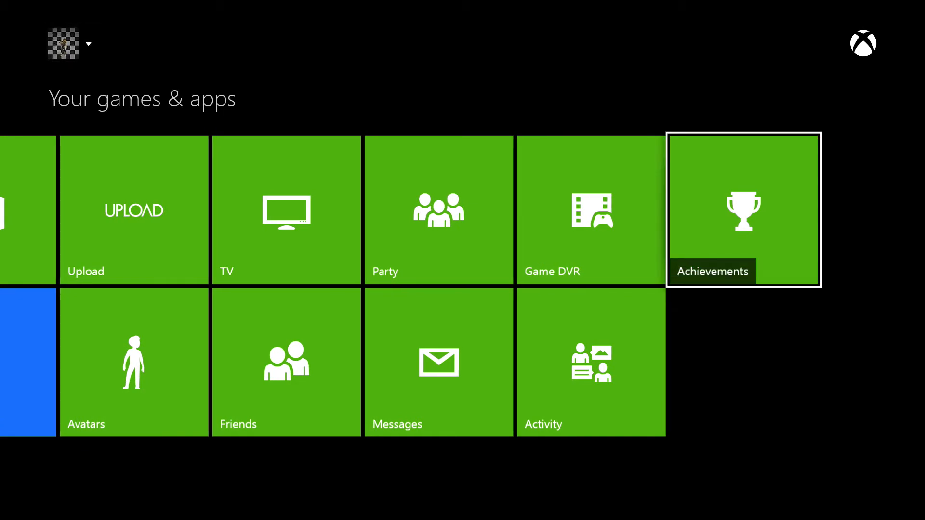
key(Left)
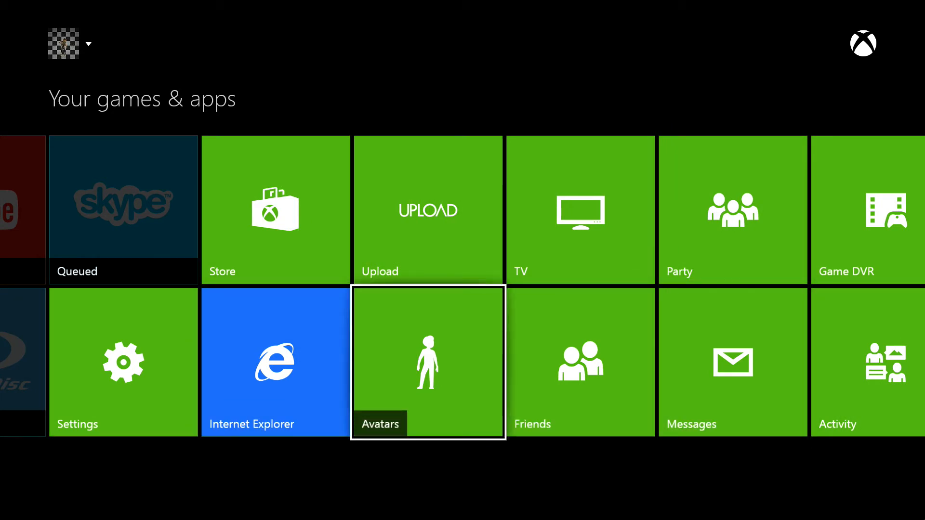
scroll(right, 3)
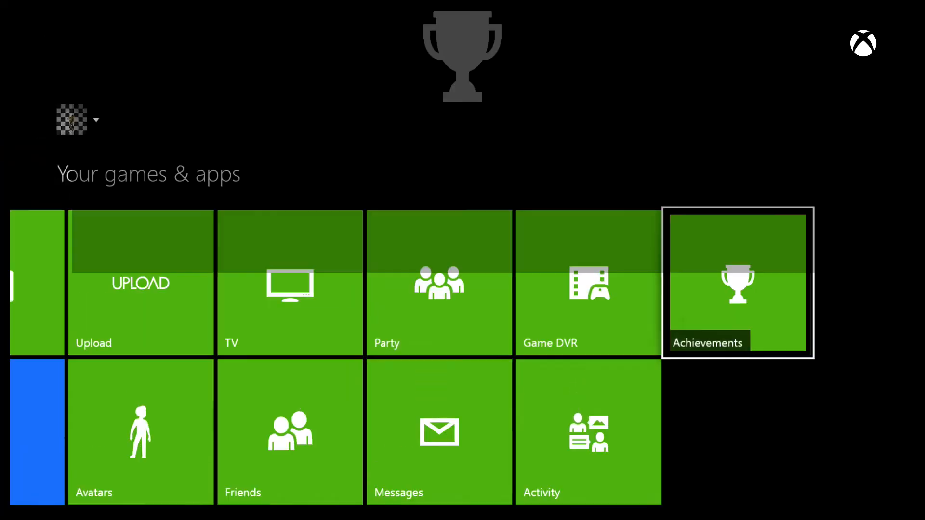
Step: Open Achievements and scroll through challenges, Xbox One and other game achievements
click(738, 283)
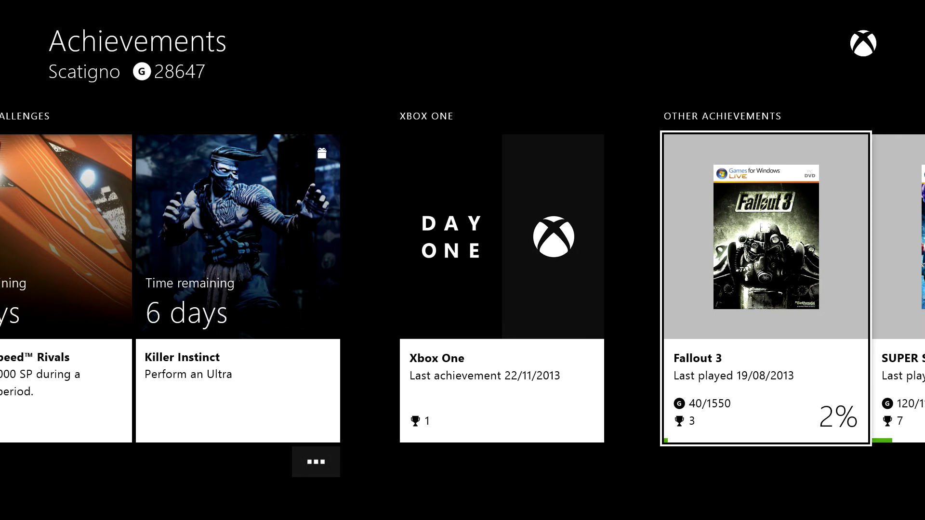
scroll(right, 3)
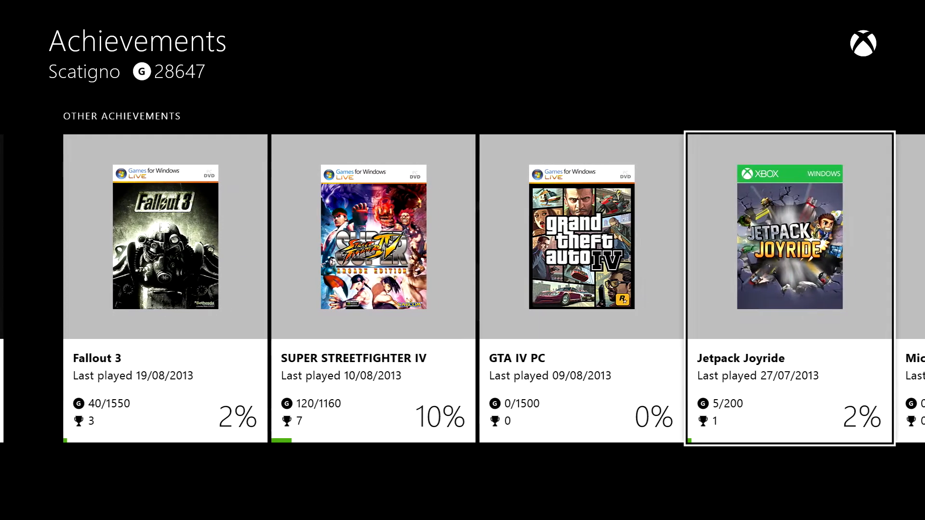
scroll(right, 3)
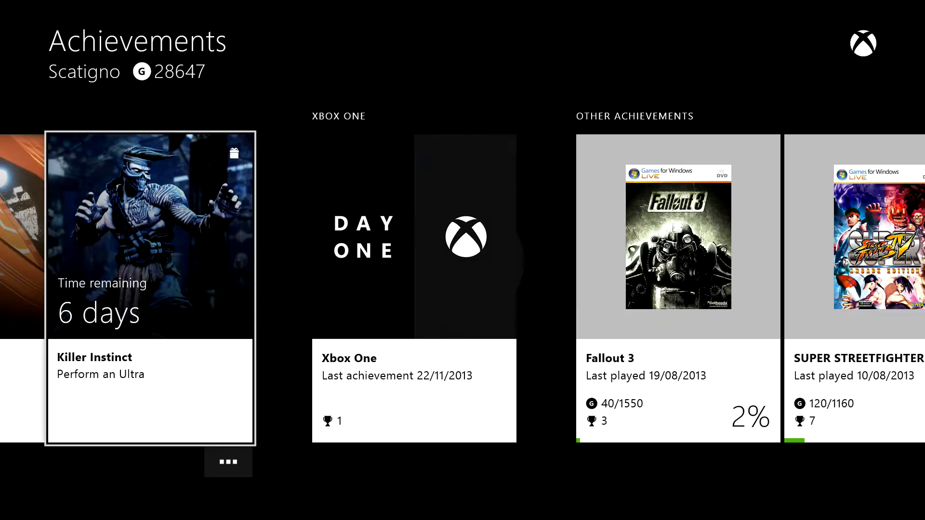
scroll(right, 3)
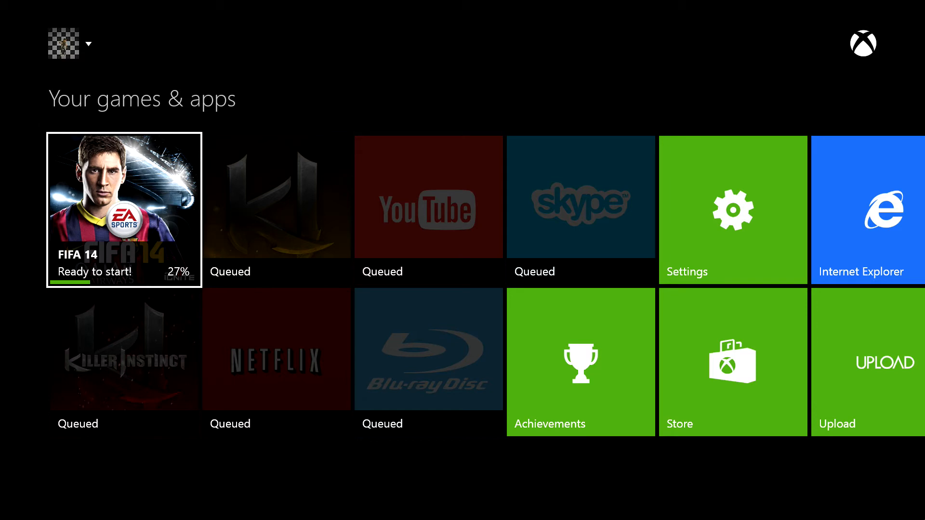
mouse_move(733, 210)
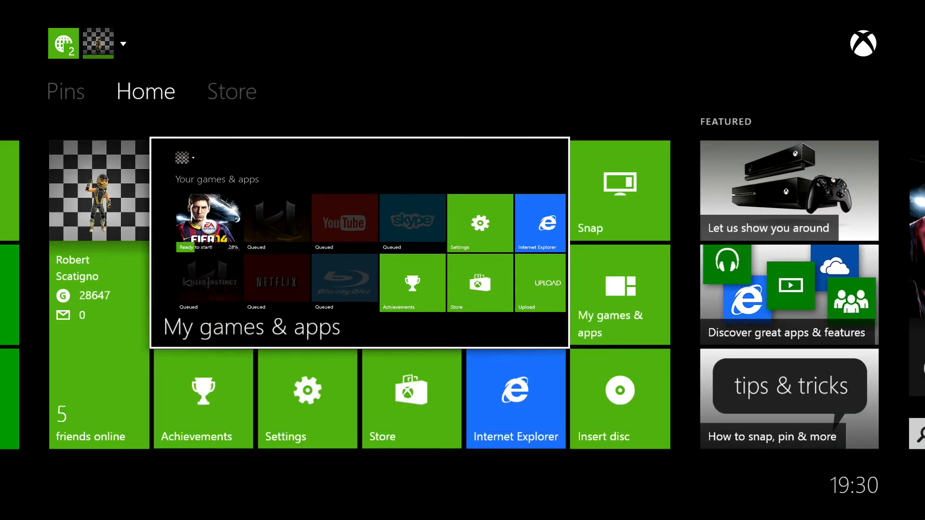
mouse_move(307, 398)
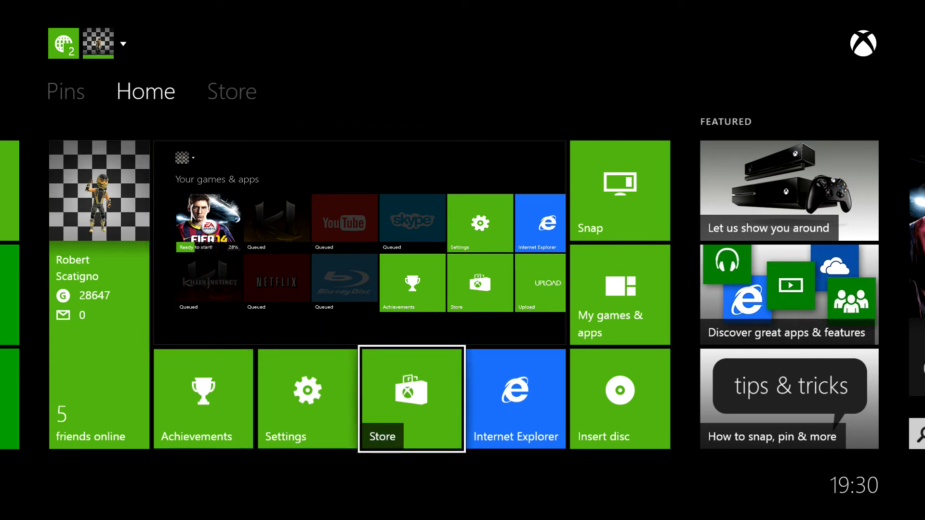
Step: Return to the Home screen and browse the tiles below the recent item
click(862, 43)
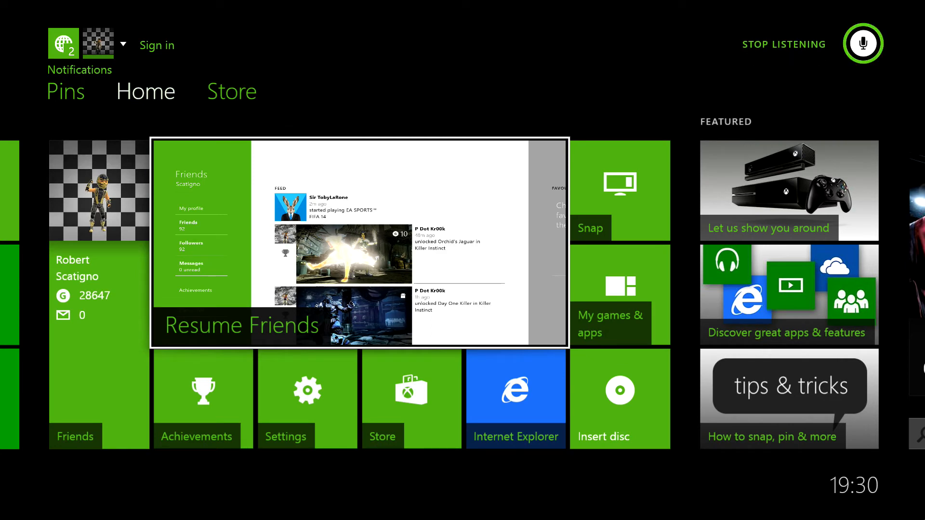
Step: Visit Friends and Store by voice, then say 'Xbox, go home'
click(307, 399)
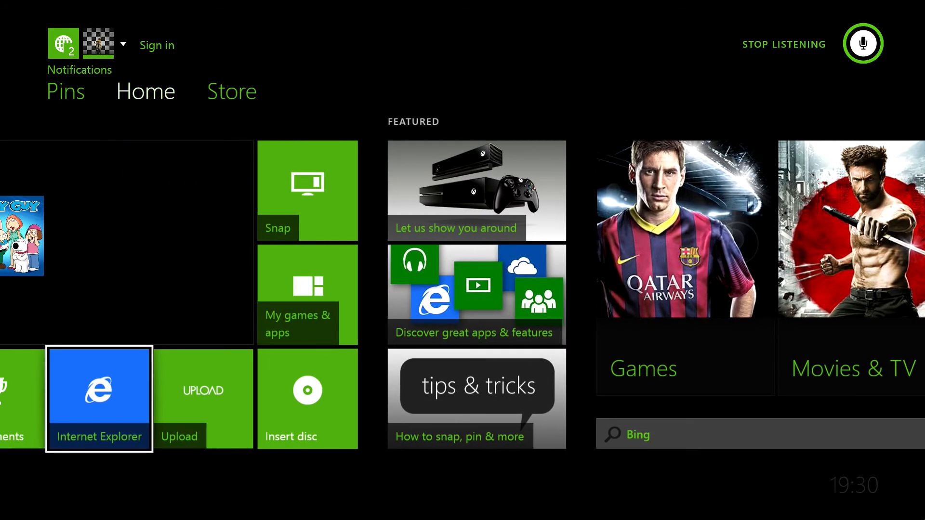
scroll(right, 3)
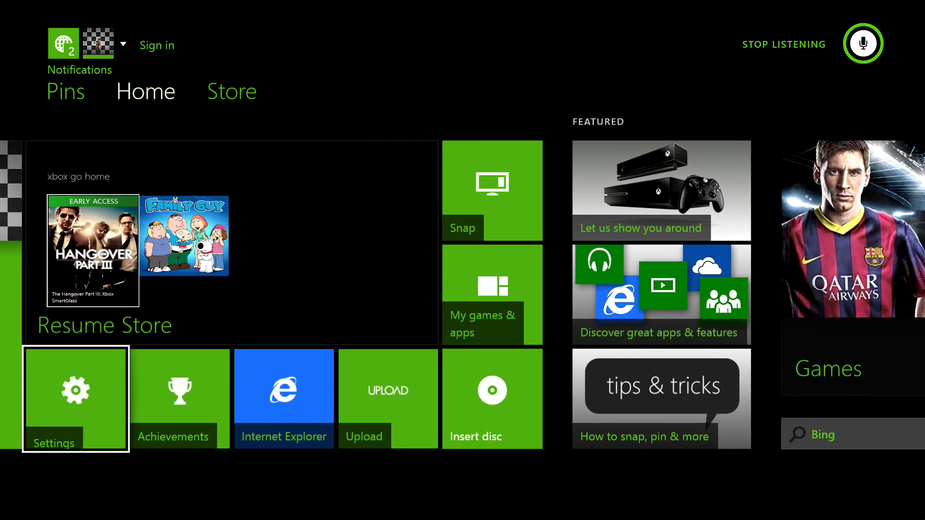
scroll(left, 3)
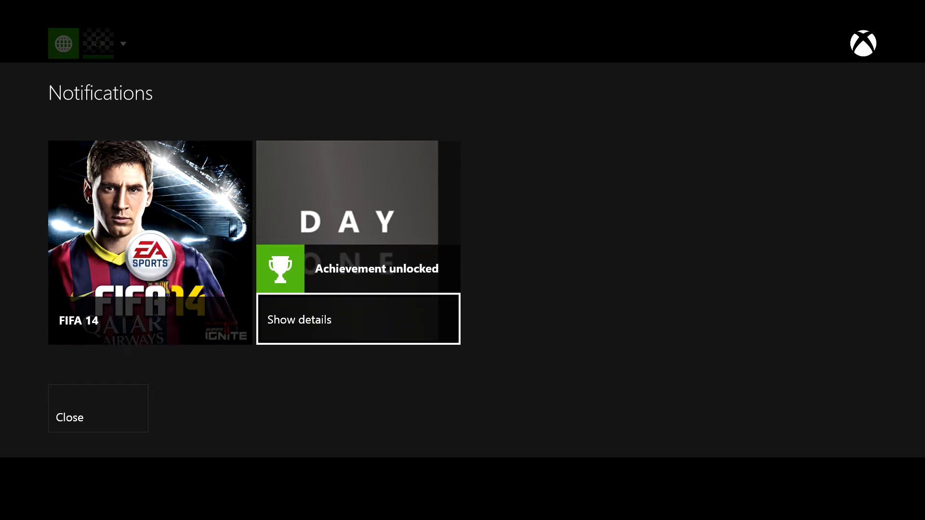
Step: Dismiss the notifications, browse the Store section, and open Friends
click(98, 417)
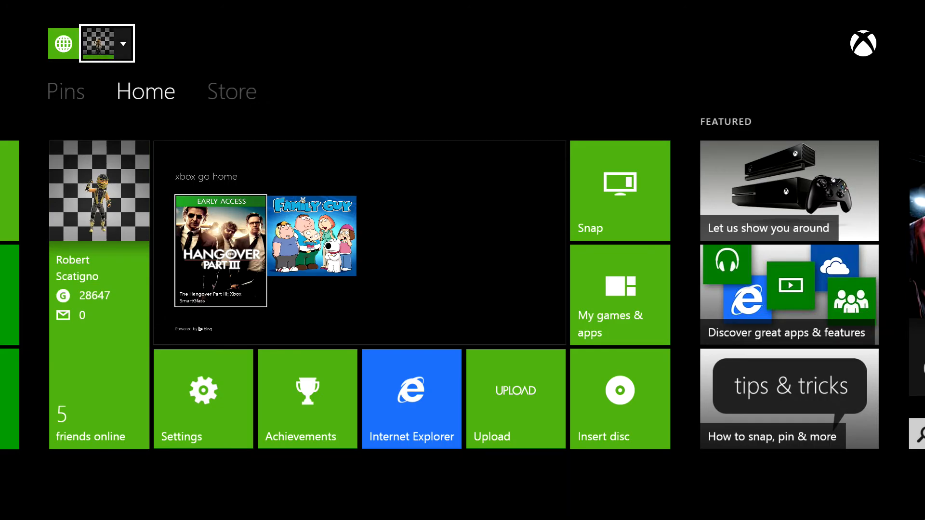
click(410, 399)
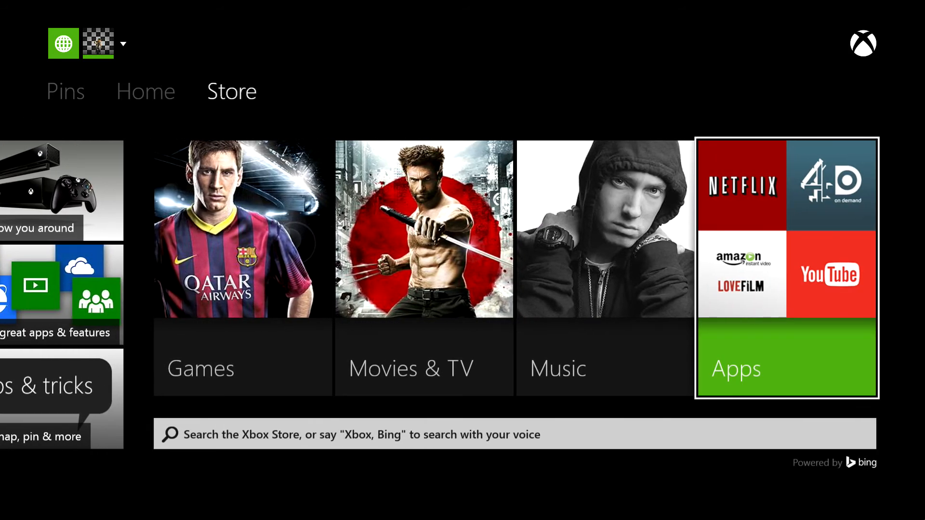
click(145, 91)
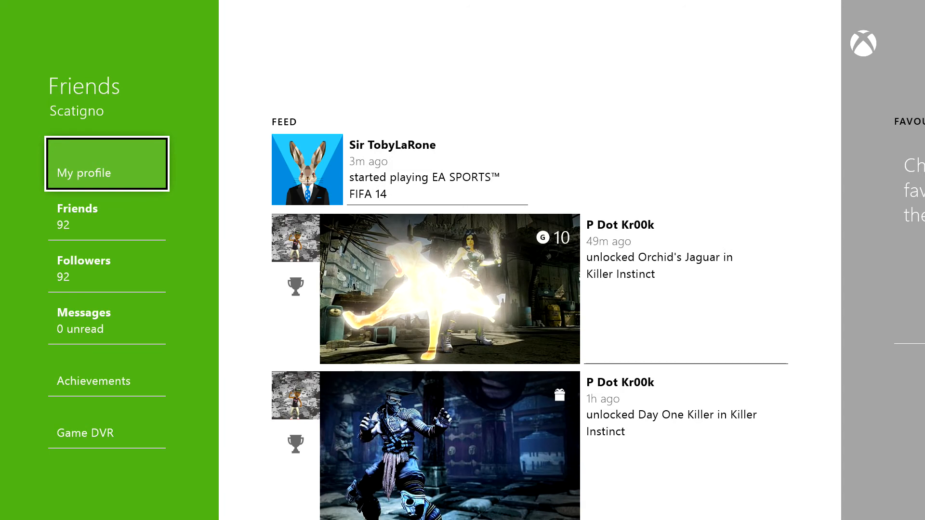
Step: Scroll down through the Friends activity feed toward the Favourites area
scroll(down, 3)
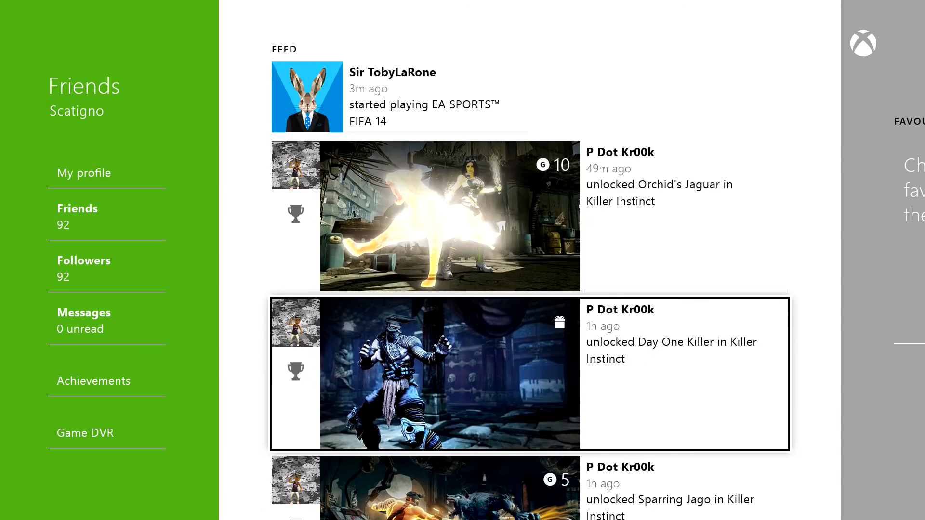
scroll(down, 3)
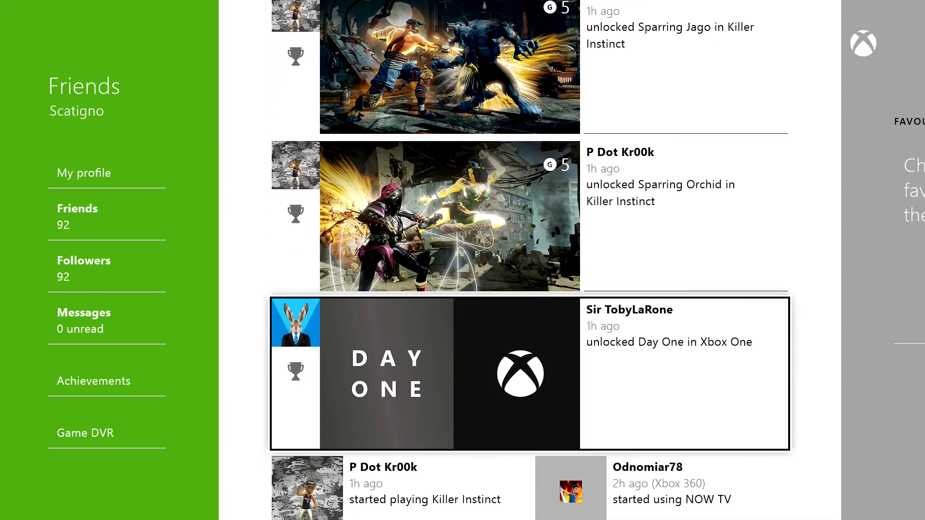
scroll(down, 3)
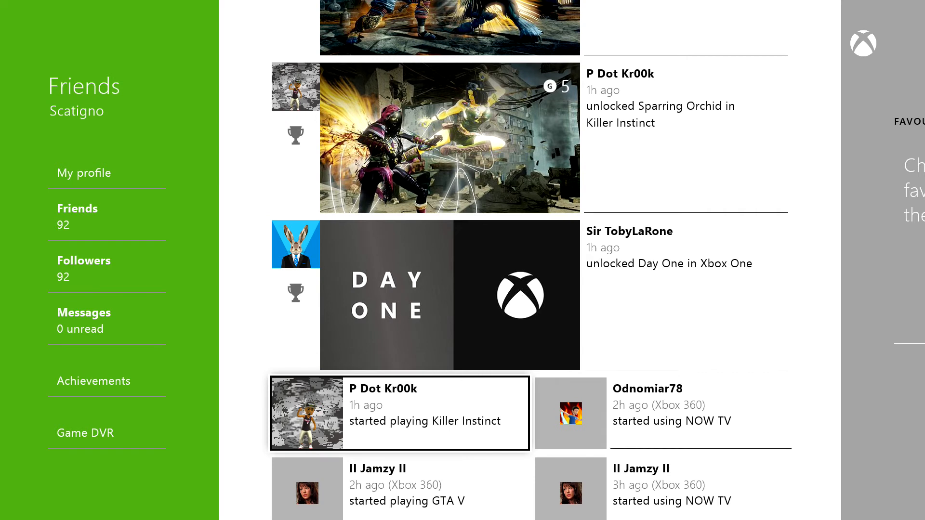
scroll(down, 3)
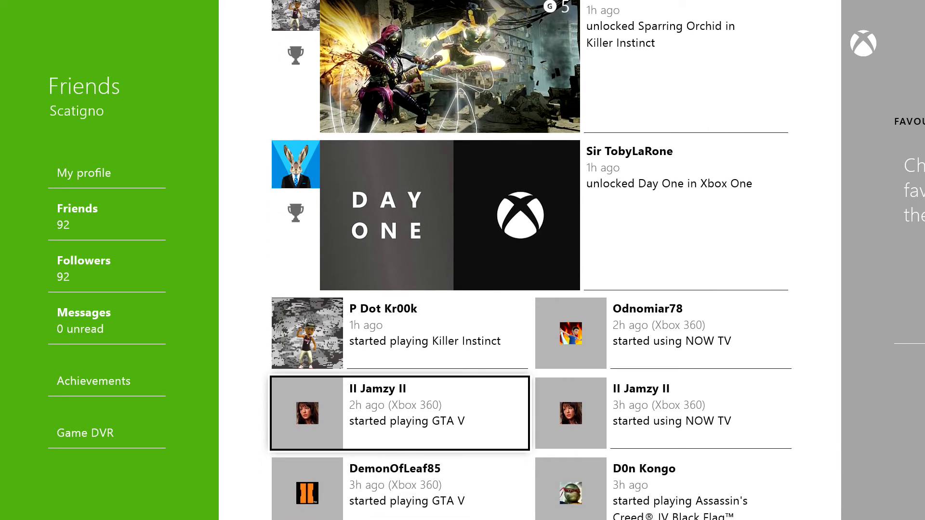
scroll(down, 3)
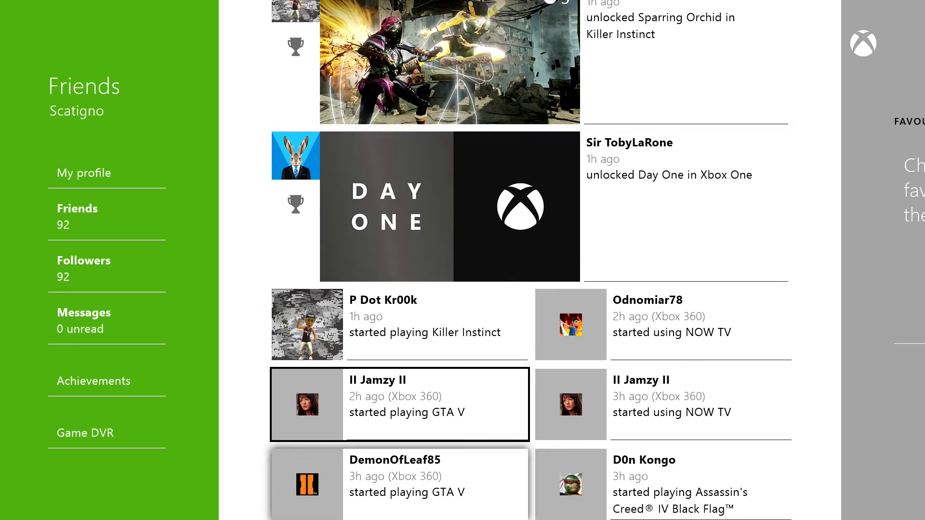
scroll(down, 3)
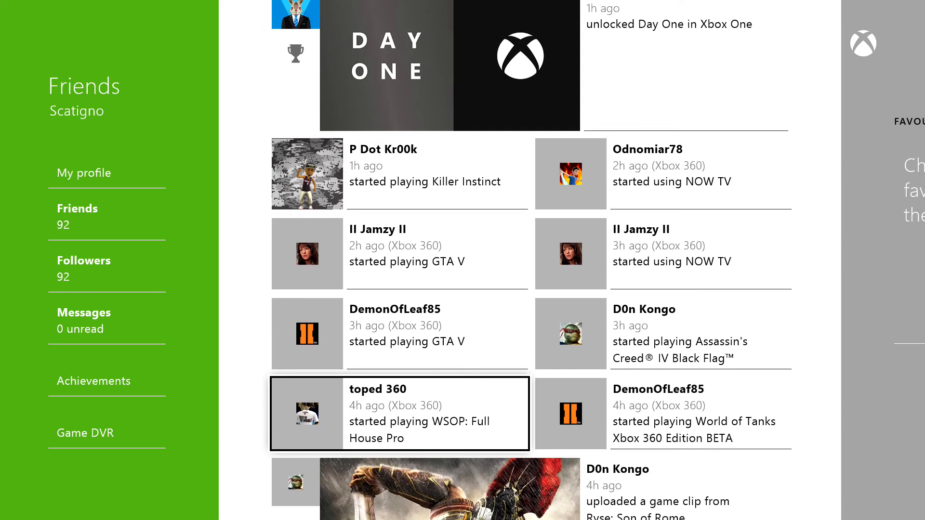
scroll(down, 3)
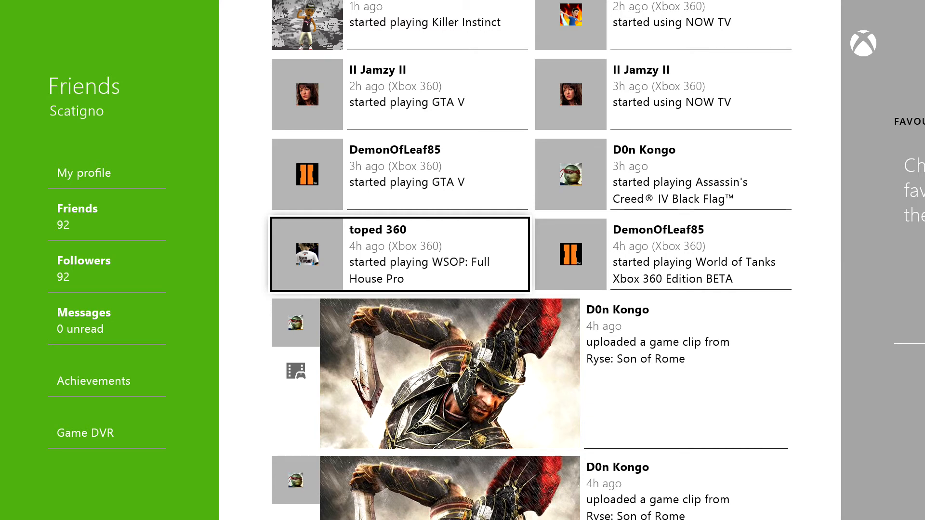
scroll(down, 3)
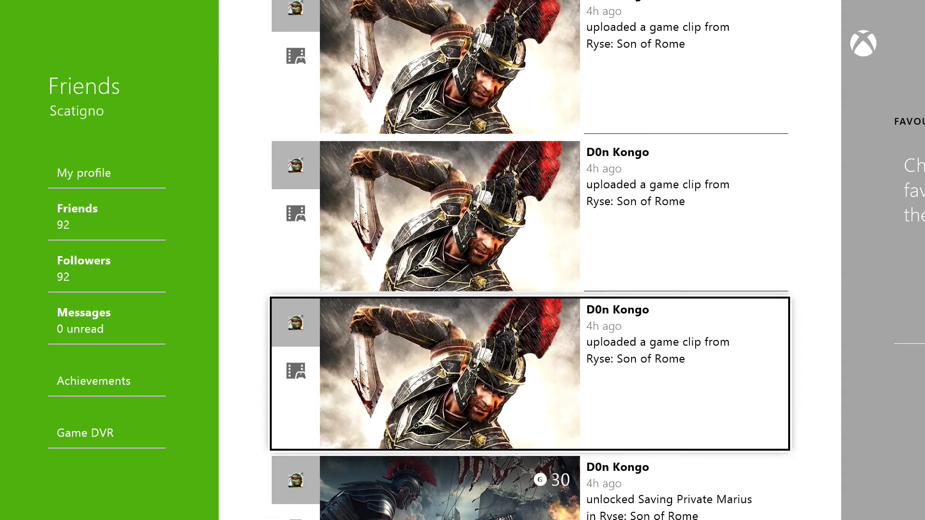
scroll(down, 3)
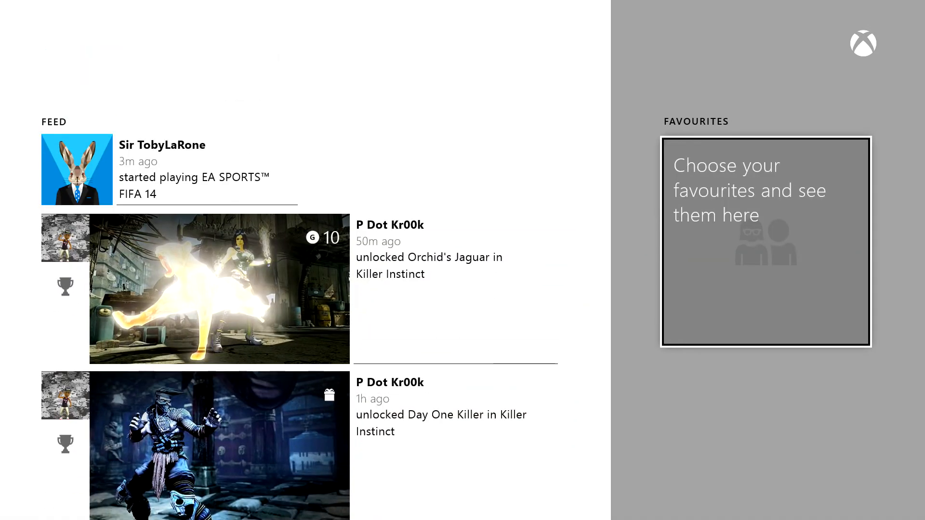
scroll(right, 3)
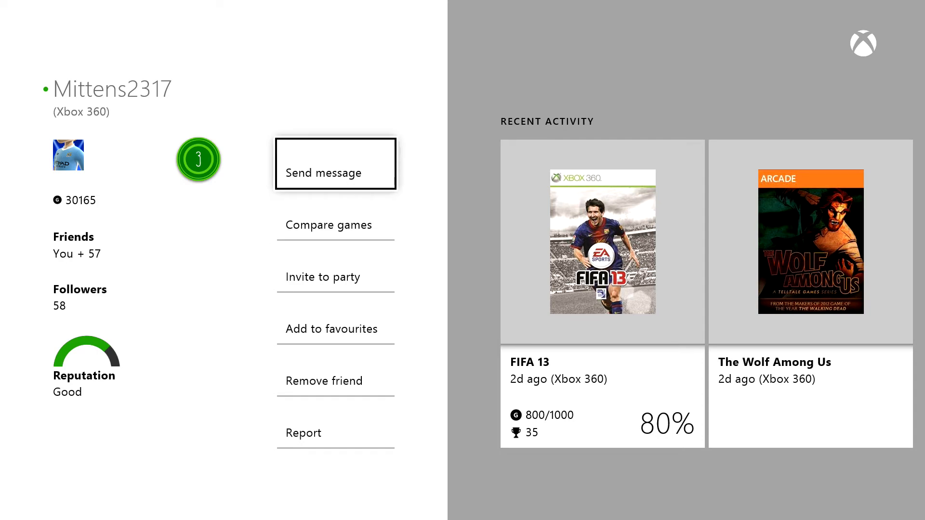
click(336, 173)
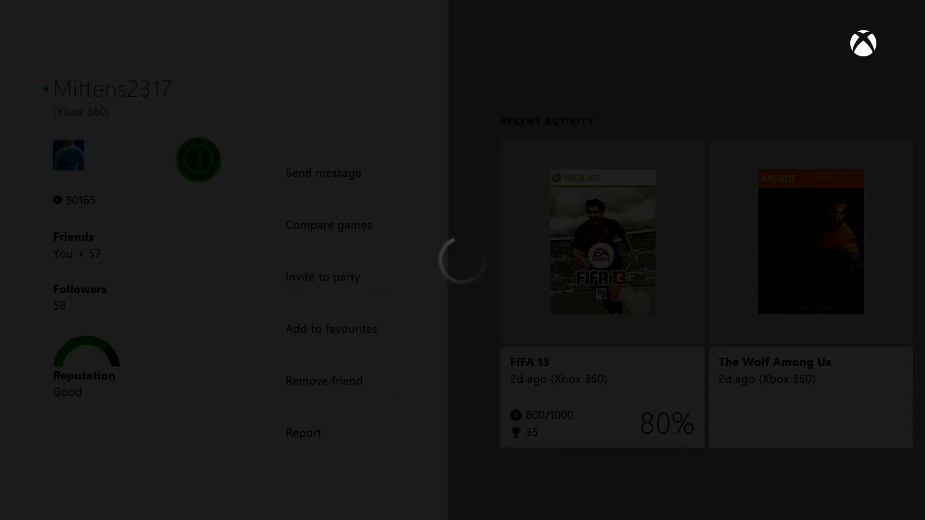
click(323, 173)
text(Send)
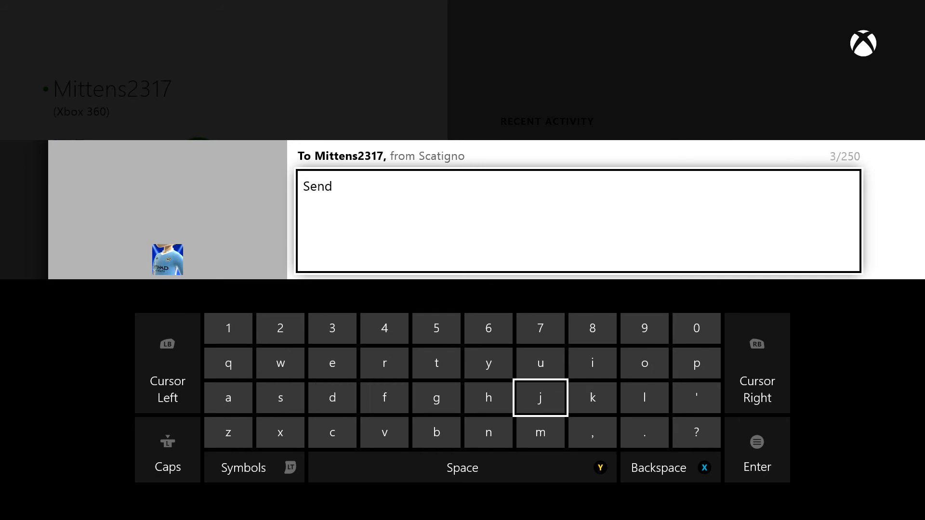
click(487, 397)
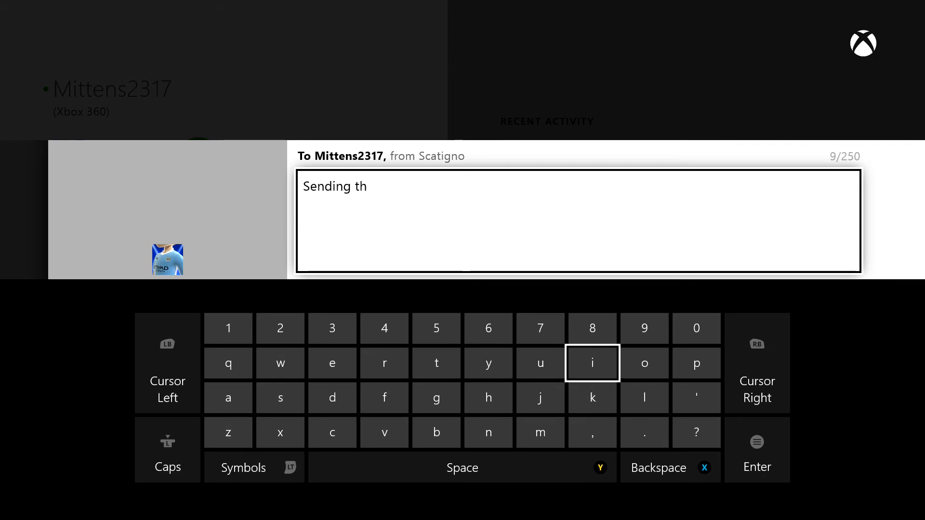
click(383, 397)
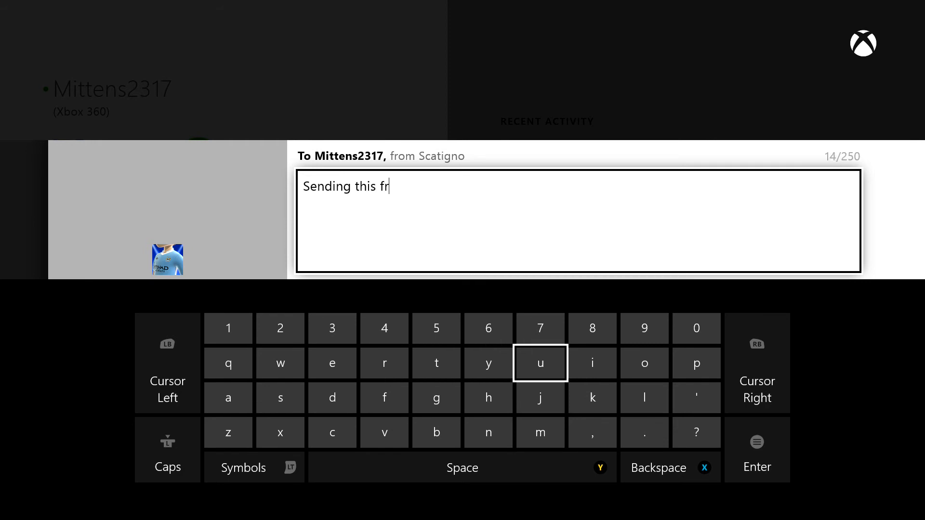
text(om the xbox one to see if)
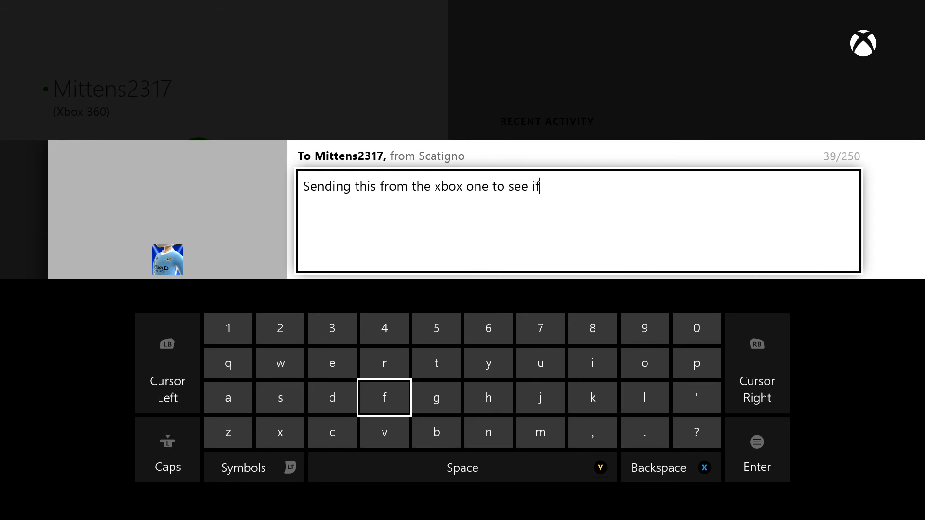
click(383, 363)
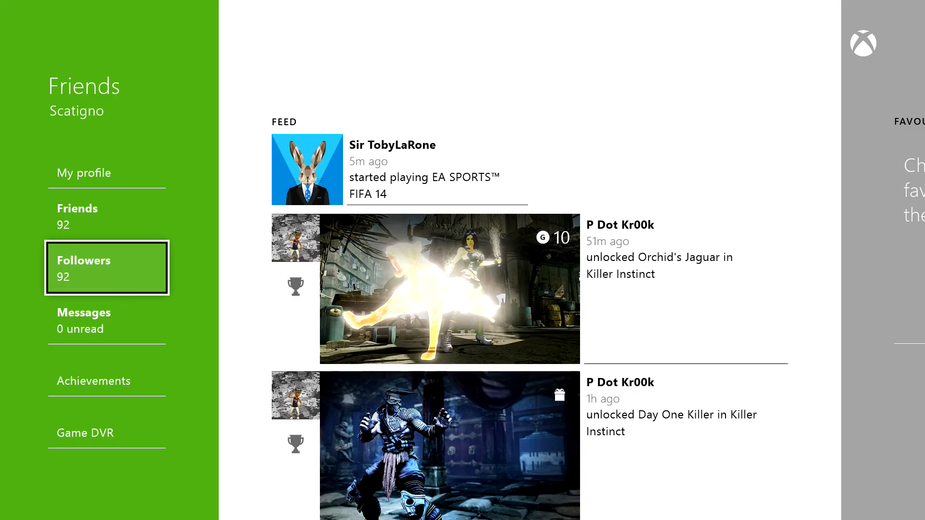
scroll(down, 3)
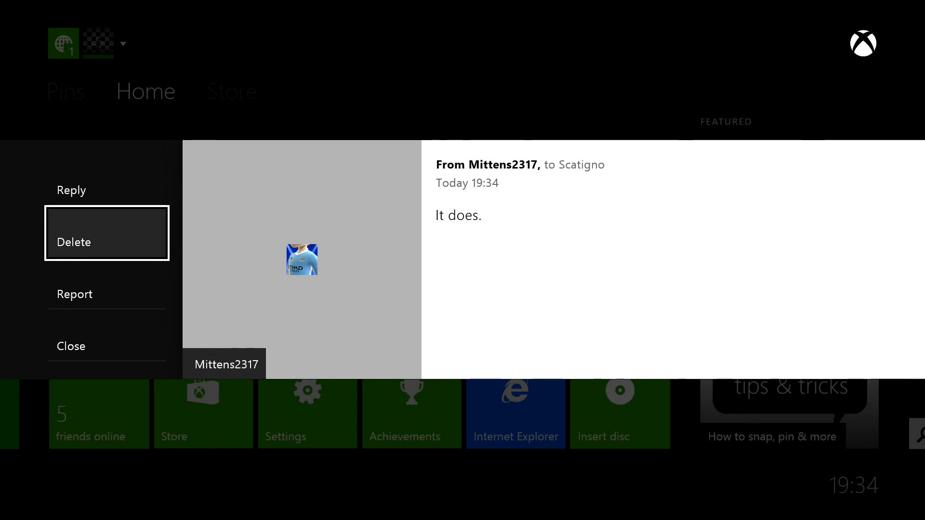
click(71, 190)
text(Sweet)
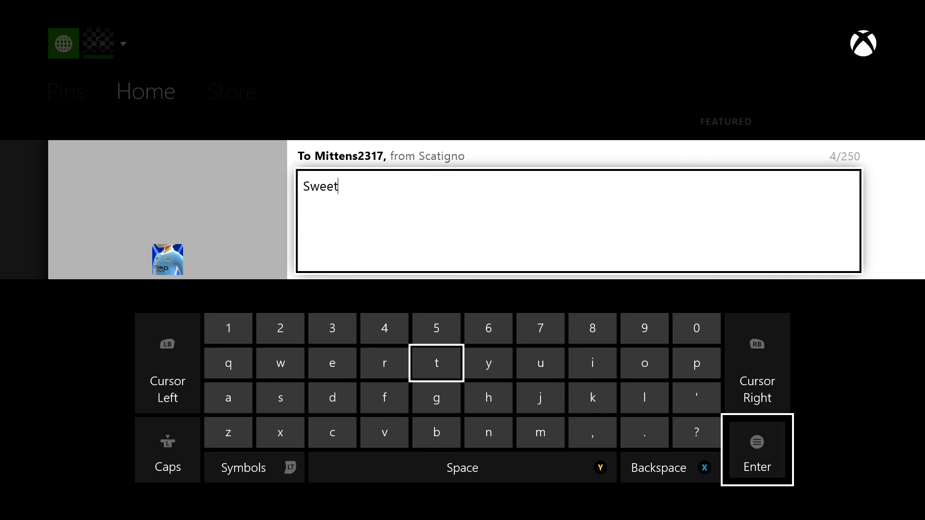
click(757, 450)
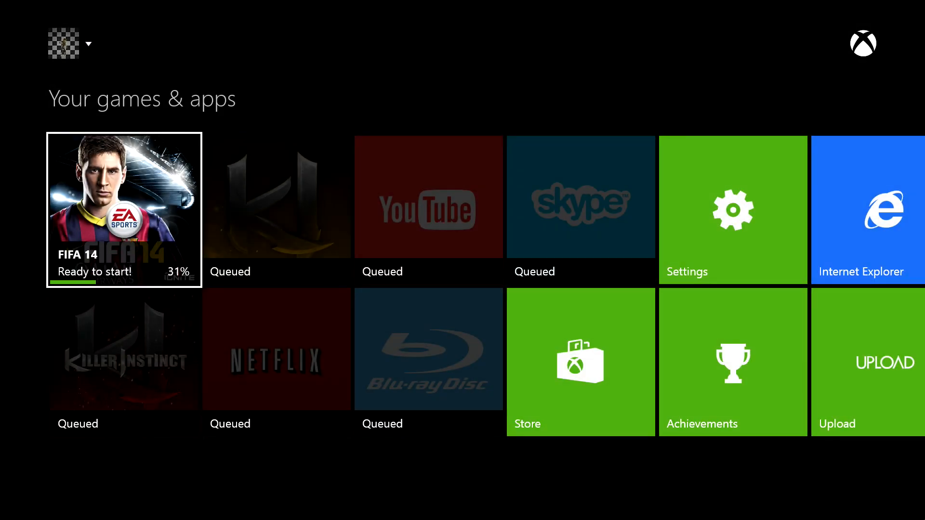
Step: Scroll through My games & apps to the system apps, then go Home
key(Down)
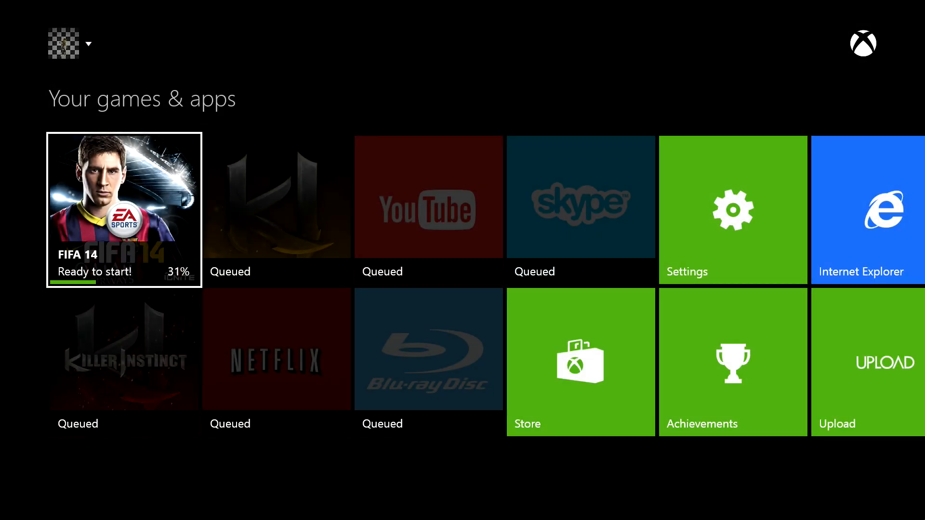
scroll(right, 3)
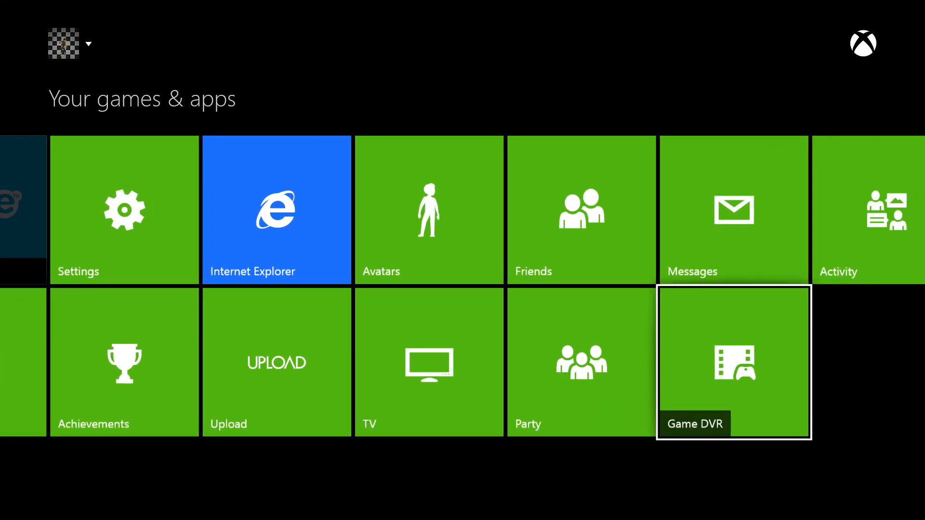
click(124, 211)
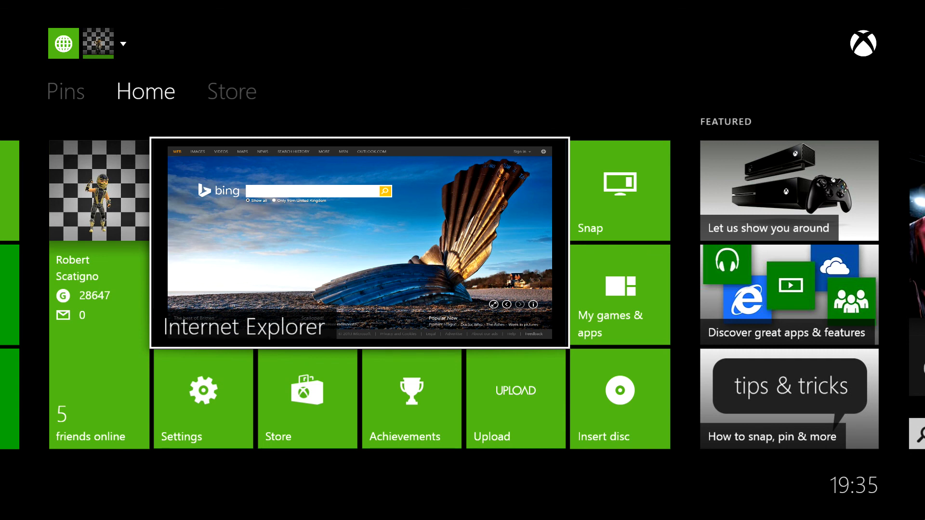
mouse_move(99, 293)
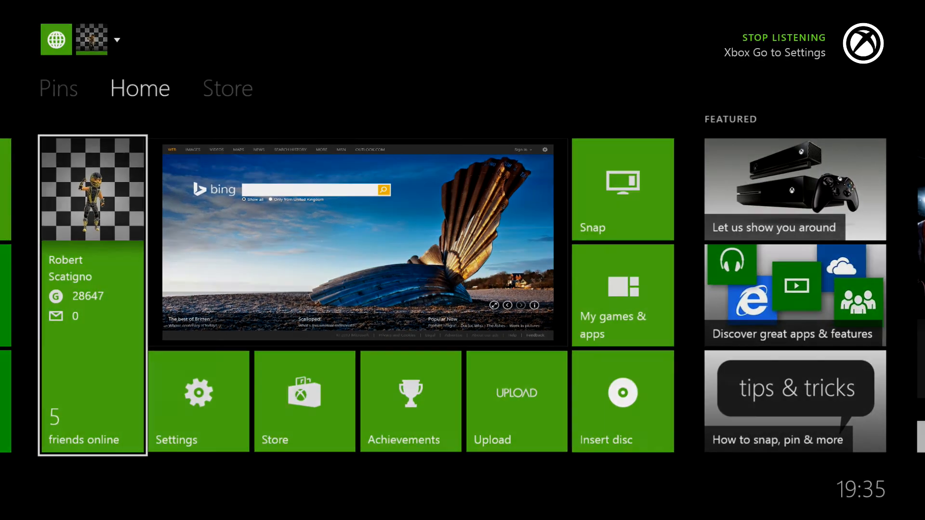
Step: Go to Settings by voice and open Kinect under Console
click(198, 402)
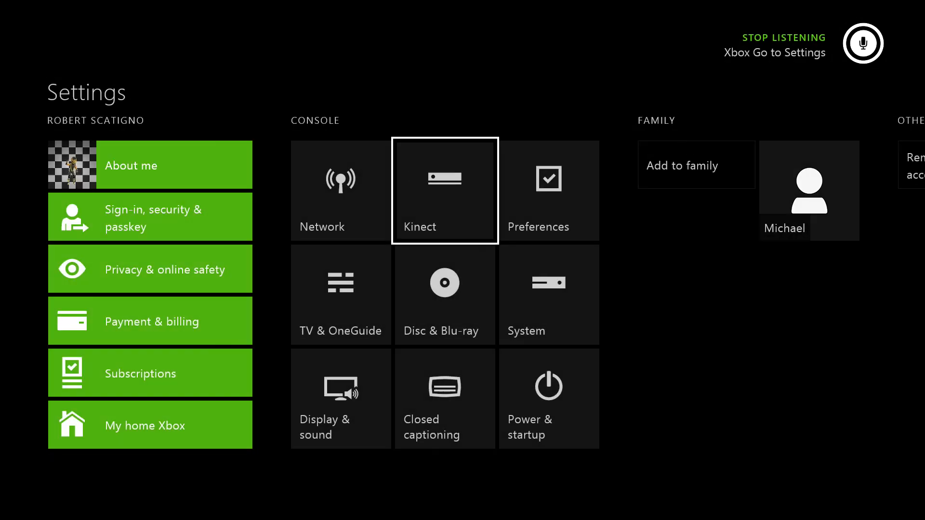
click(444, 191)
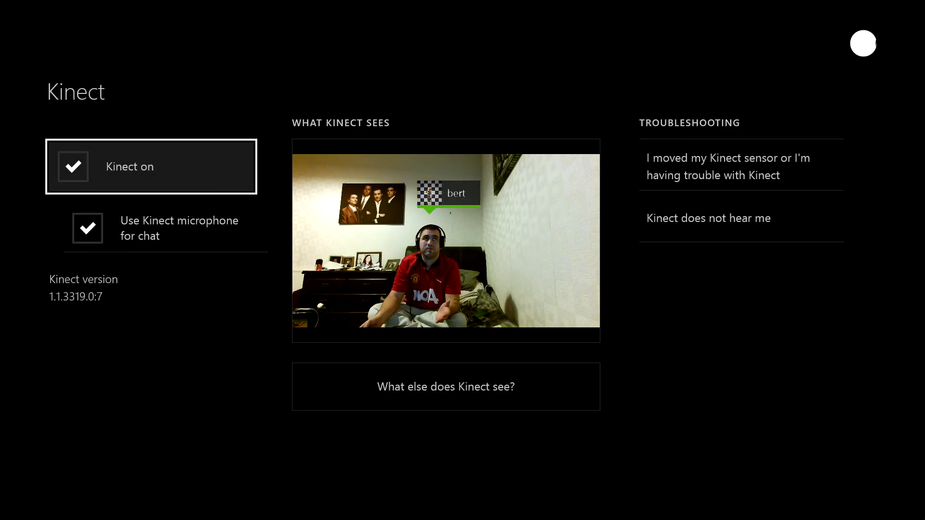